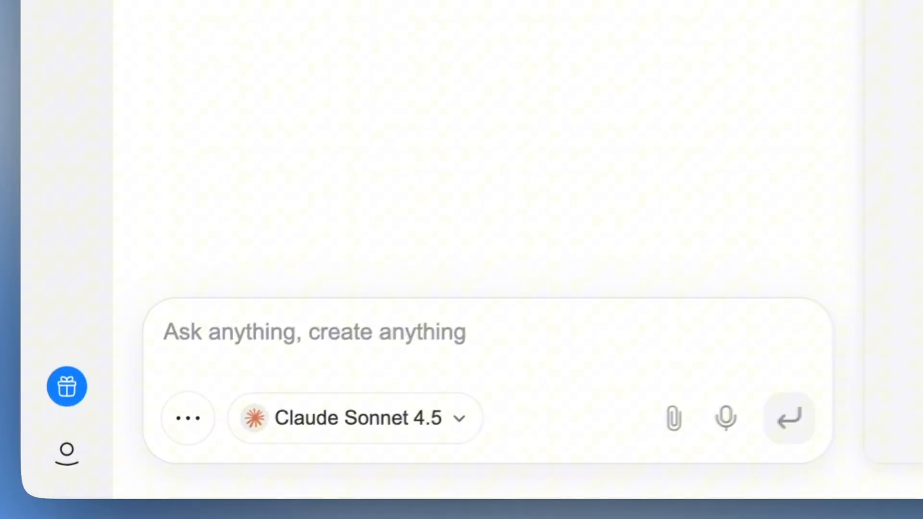
Enter the prompt 'build a halloween candy d…' to request a Halloween candy game.
type("build a halloween candy d")
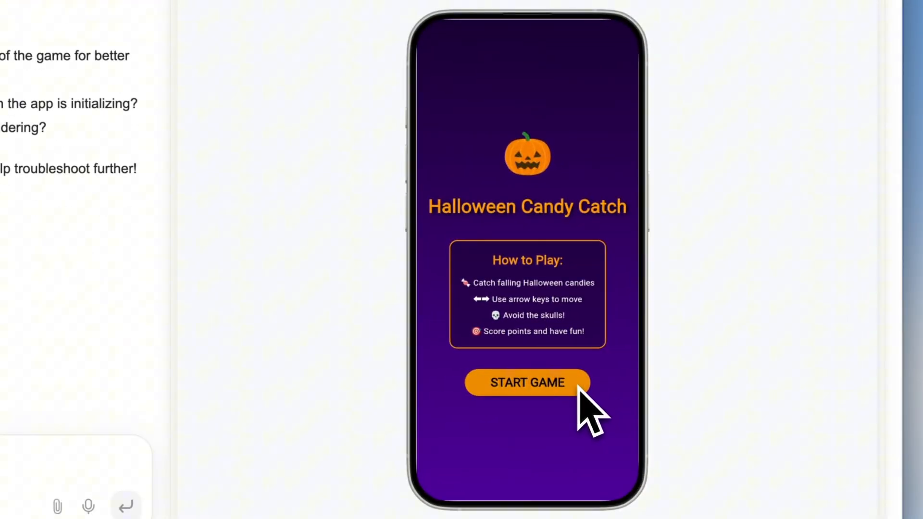
Start the Halloween Candy Catch game, then request a Firebase-backed fitness class booking app.
left_click(527, 383)
type("create a modern fitness course booking application using Firebase as the backend")
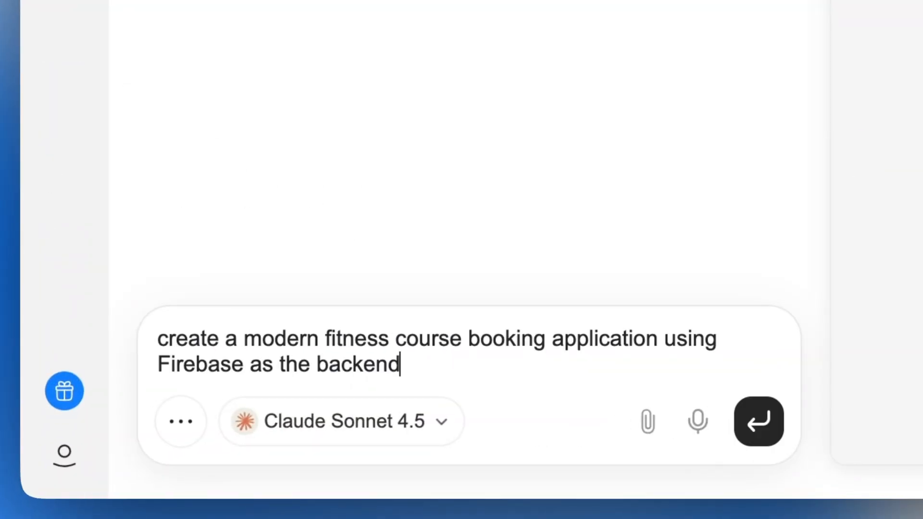
left_click(758, 421)
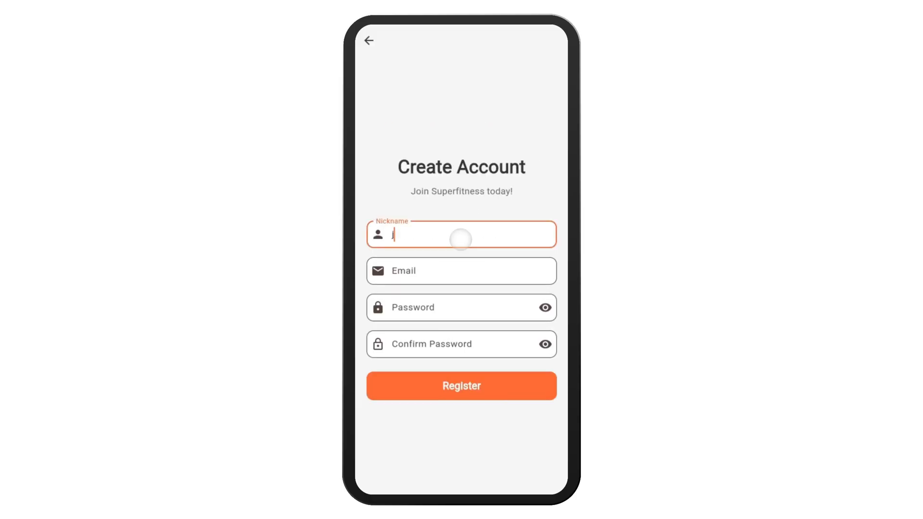
In Superfitness, register, open the Dynamic Yoga class and book it.
left_click(461, 385)
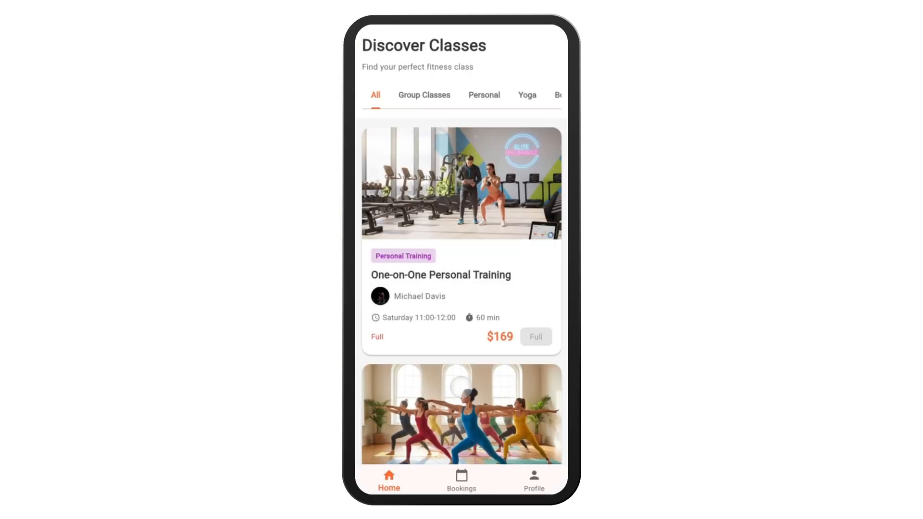
left_click(461, 414)
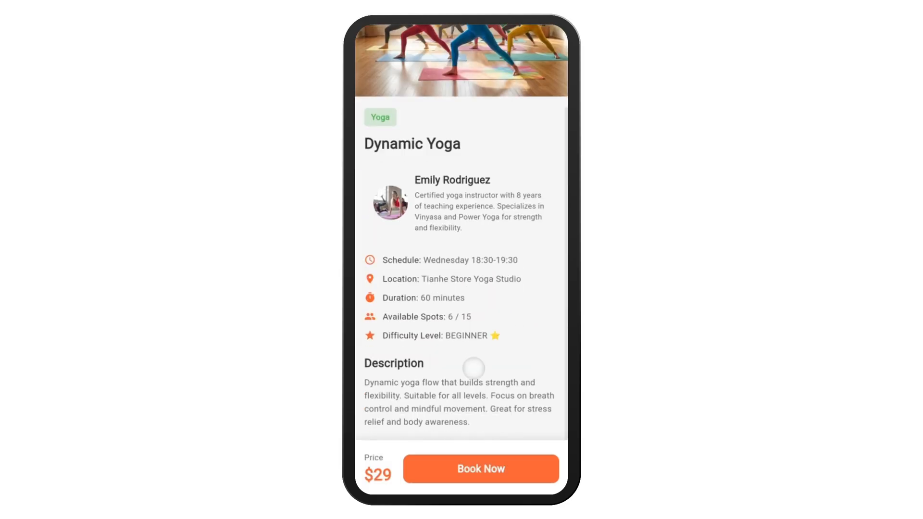
left_click(480, 469)
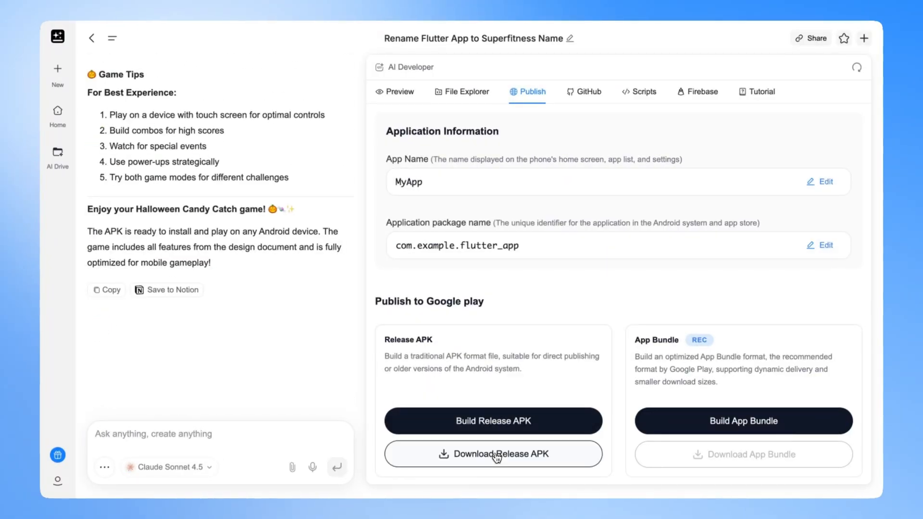
Download the Release APK from the Publish tab.
left_click(493, 454)
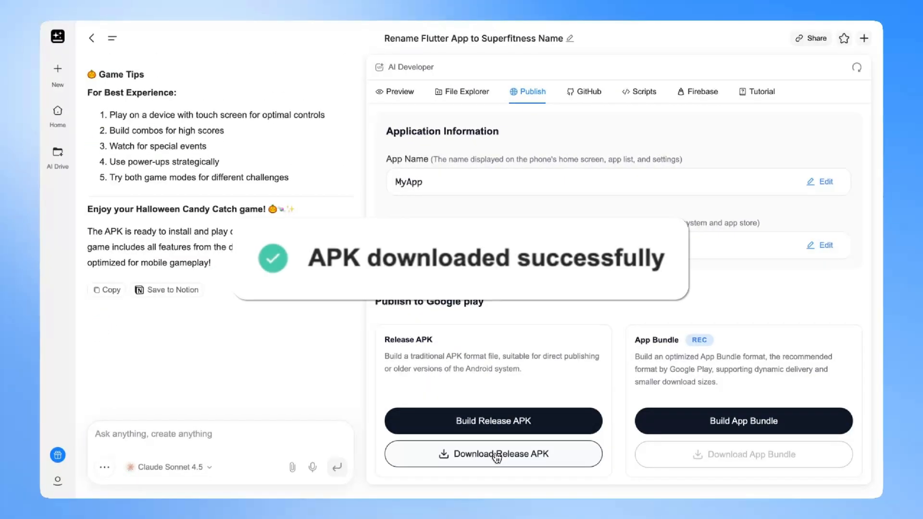